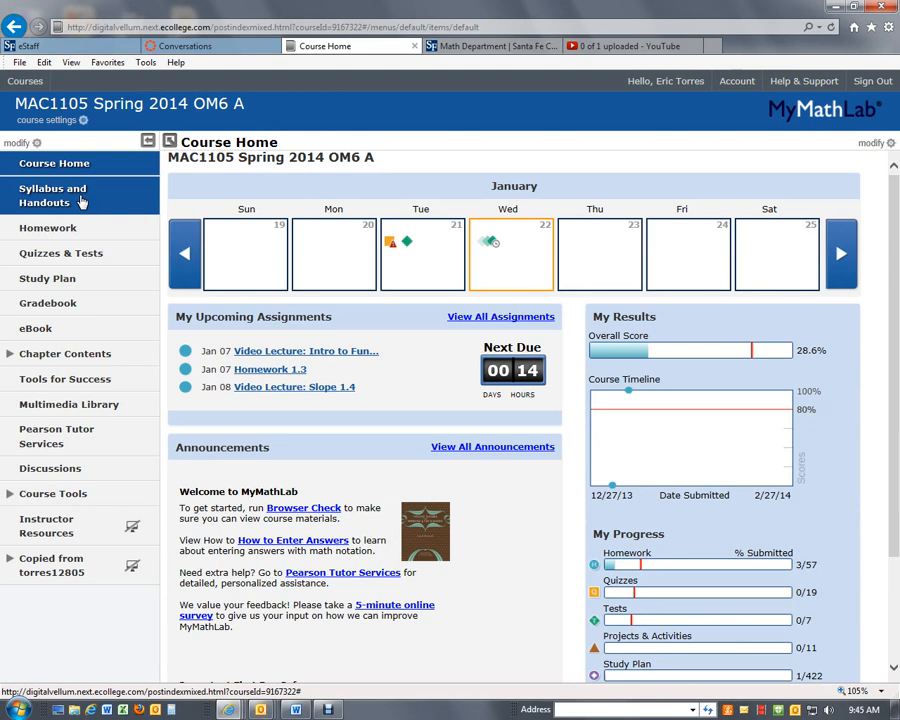
Step: Go to the MAC1105 course's Syllabus and Handouts page from the left course menu
click(52, 196)
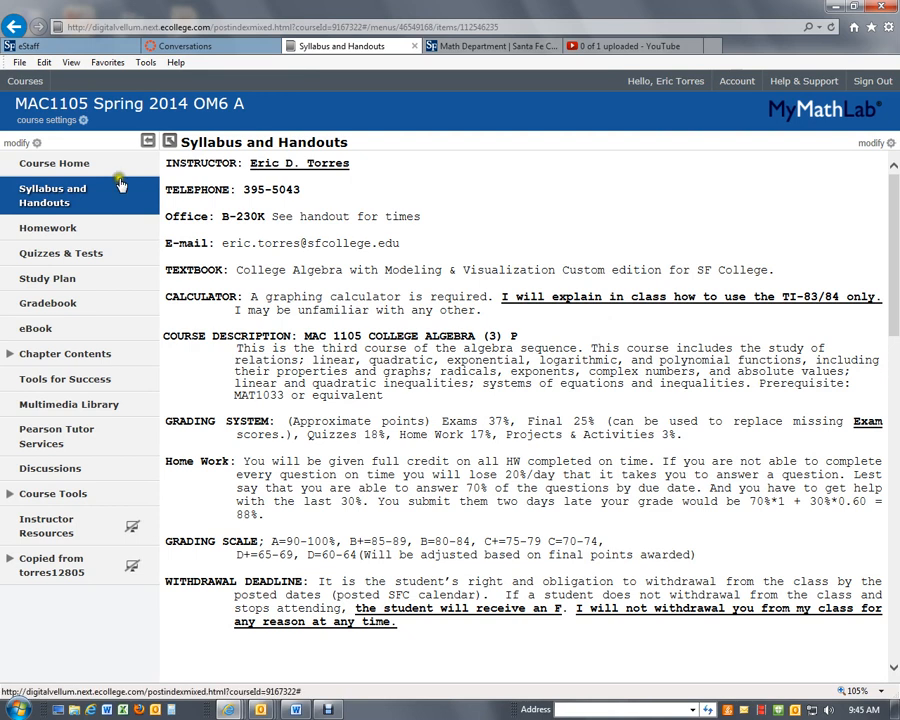
Step: Scroll the syllabus down to the Exam Schedule for Tests 1–3 and the Final Exam
scroll(down, 3)
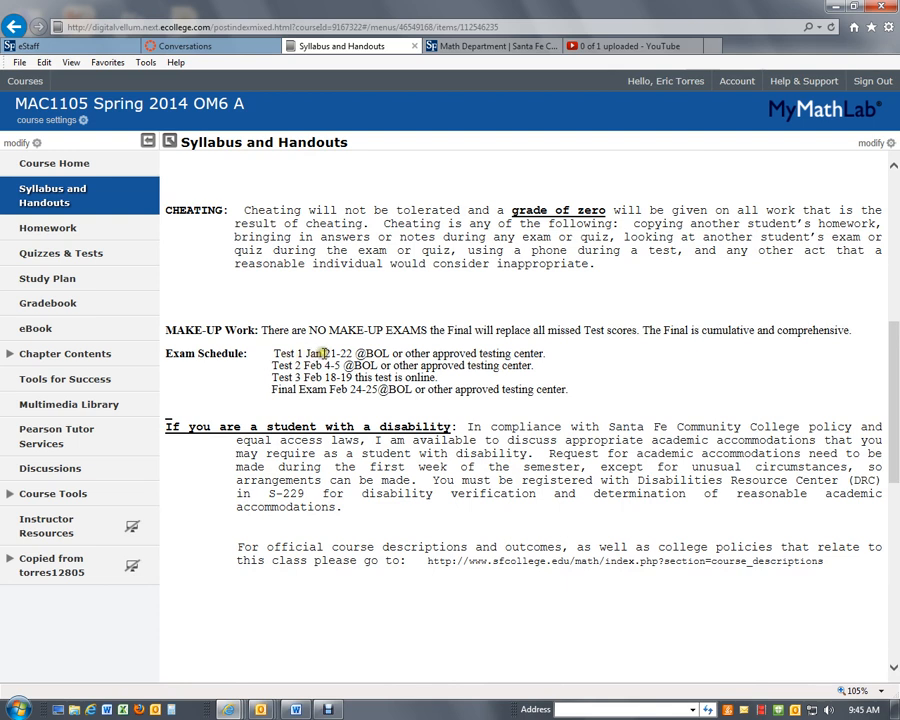
mouse_move(320, 356)
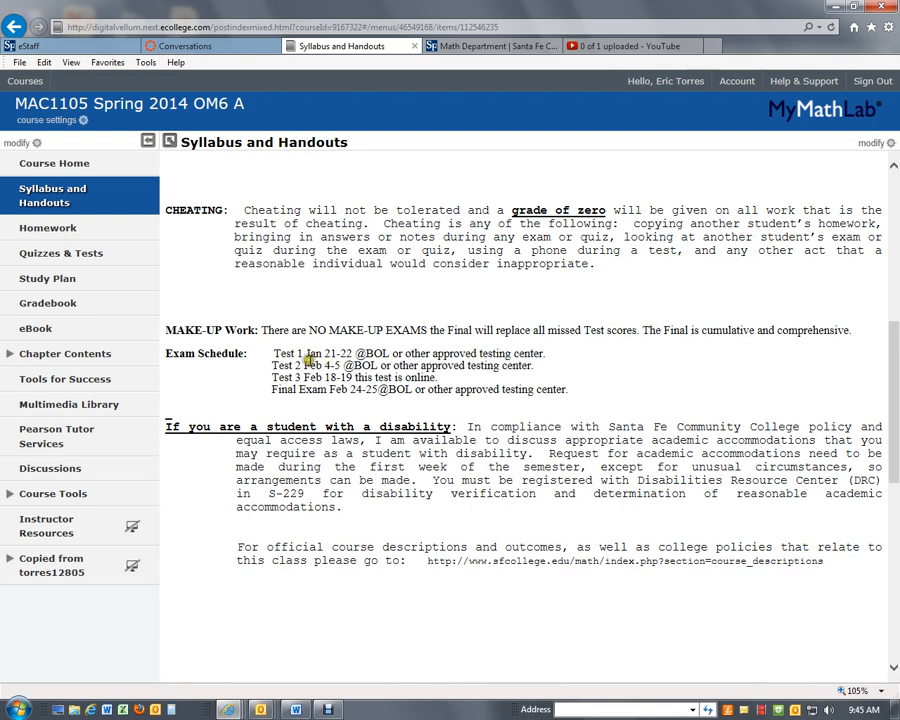
mouse_move(344, 364)
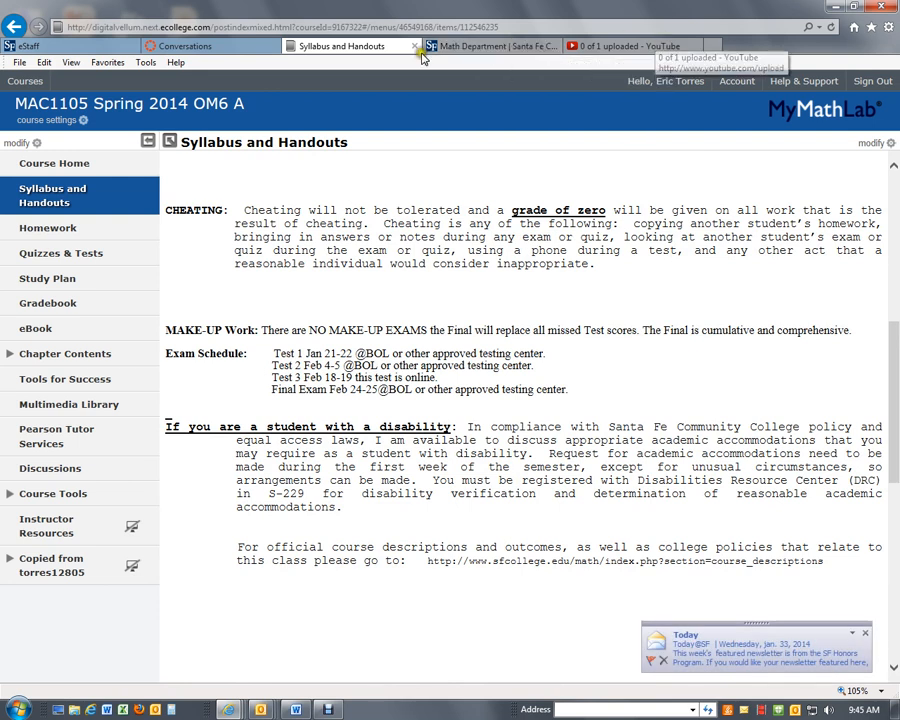
Step: Reach the Testing Center page via the Santa Fe College A–Z Index's 'BOL - Big Open Lab' link
click(490, 46)
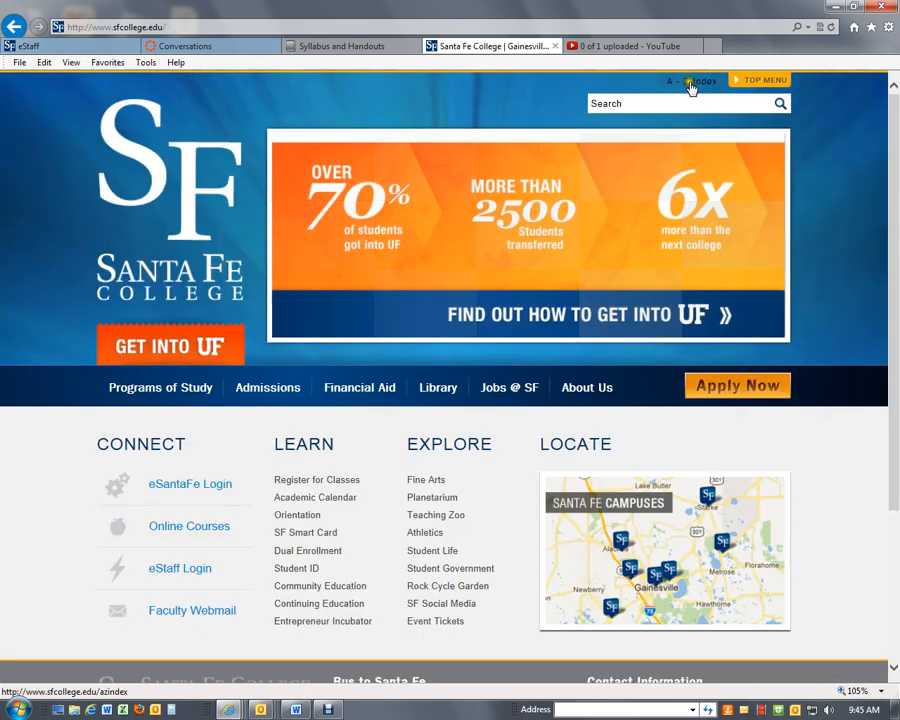
click(696, 80)
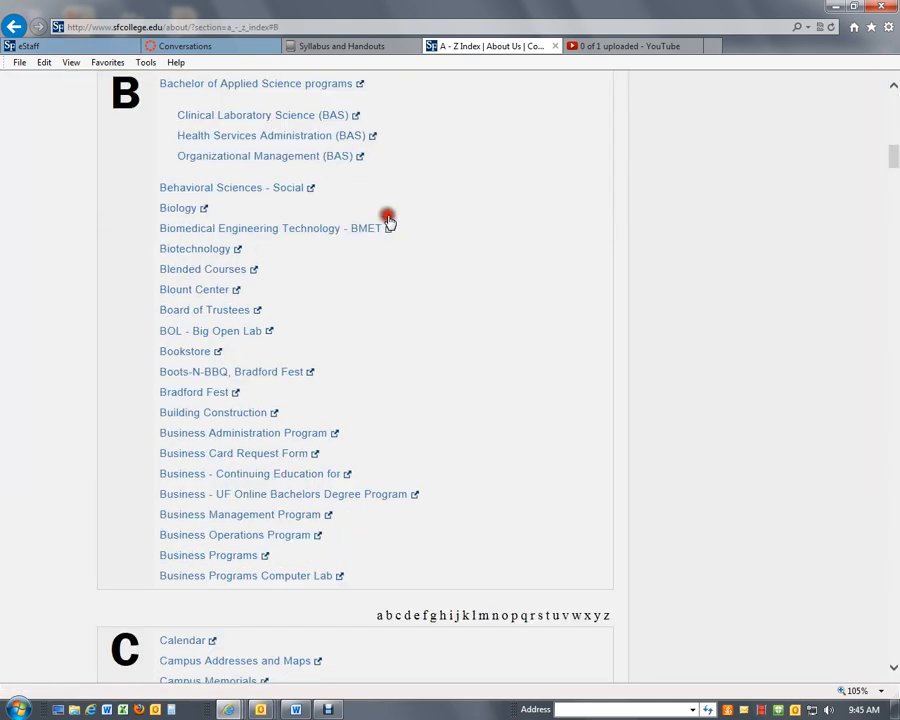
mouse_move(216, 332)
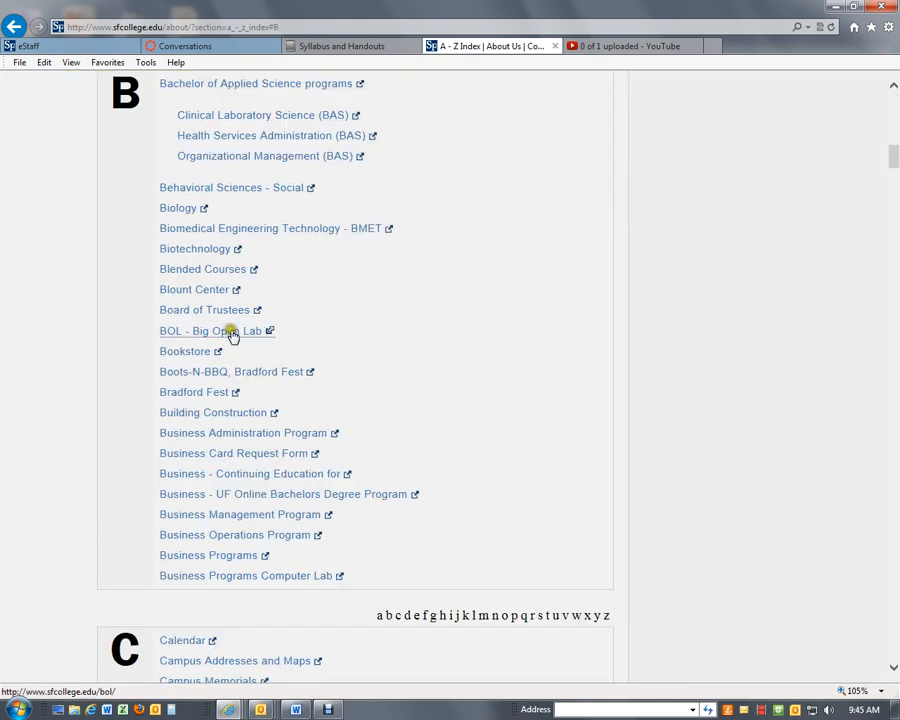
click(190, 332)
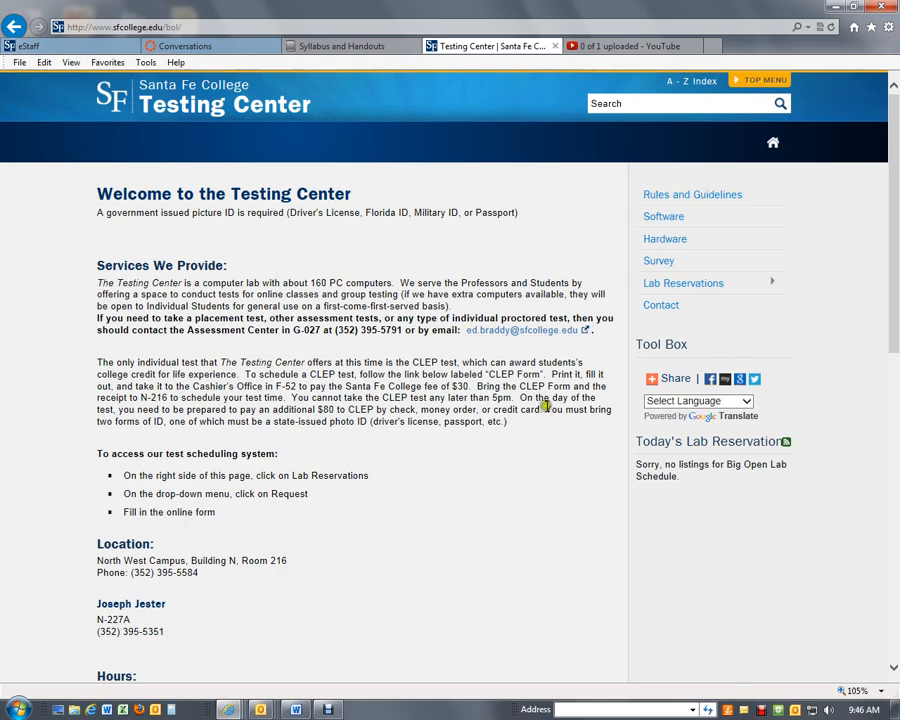
mouse_move(564, 424)
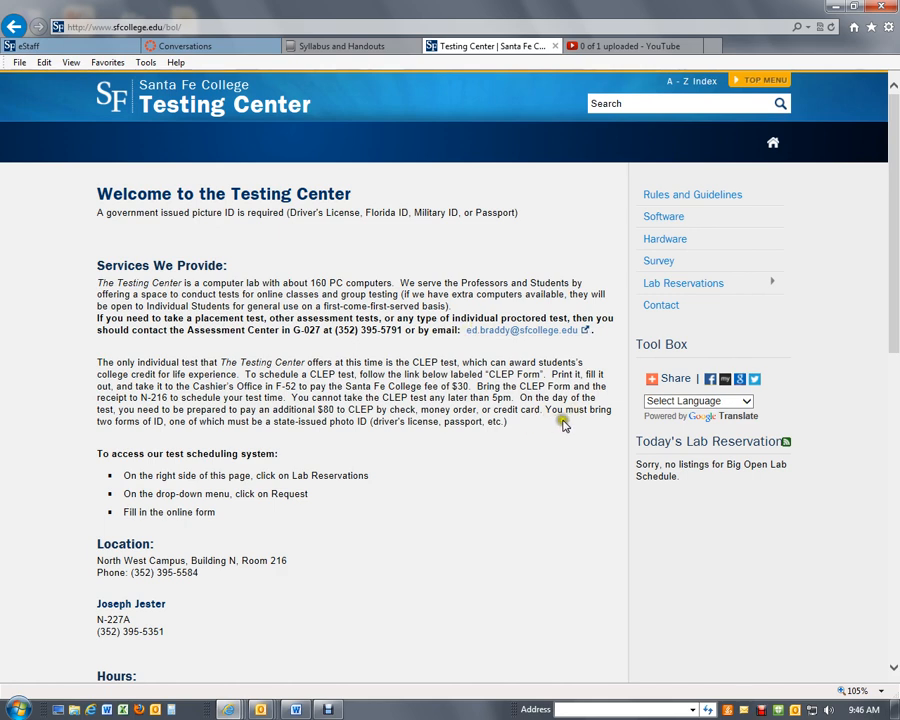
Step: Scroll the Testing Center page down to its Building N Room 216 location and hours
scroll(down, 3)
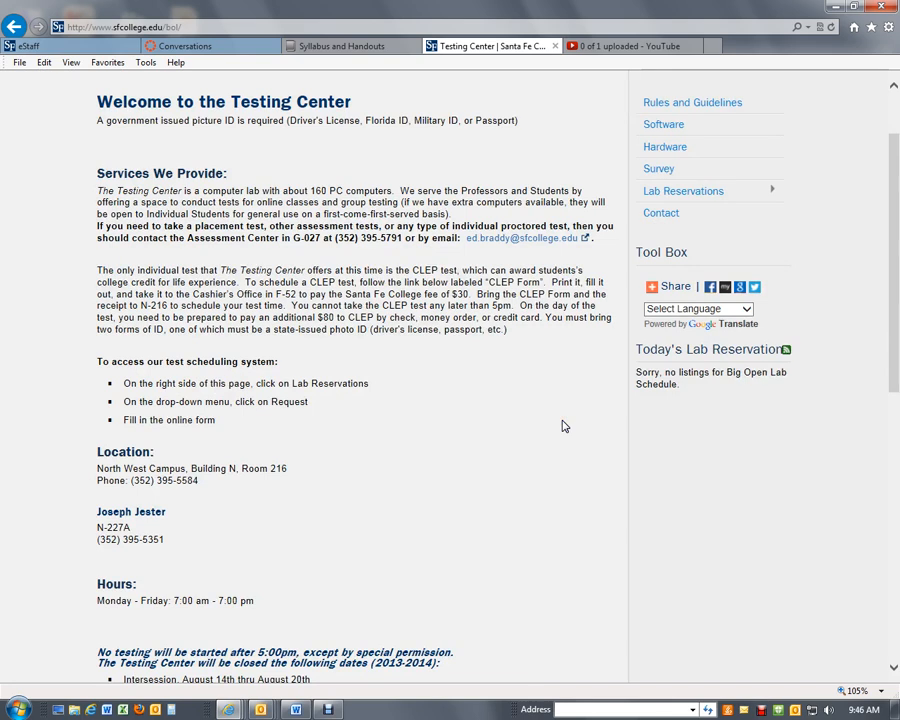
mouse_move(226, 488)
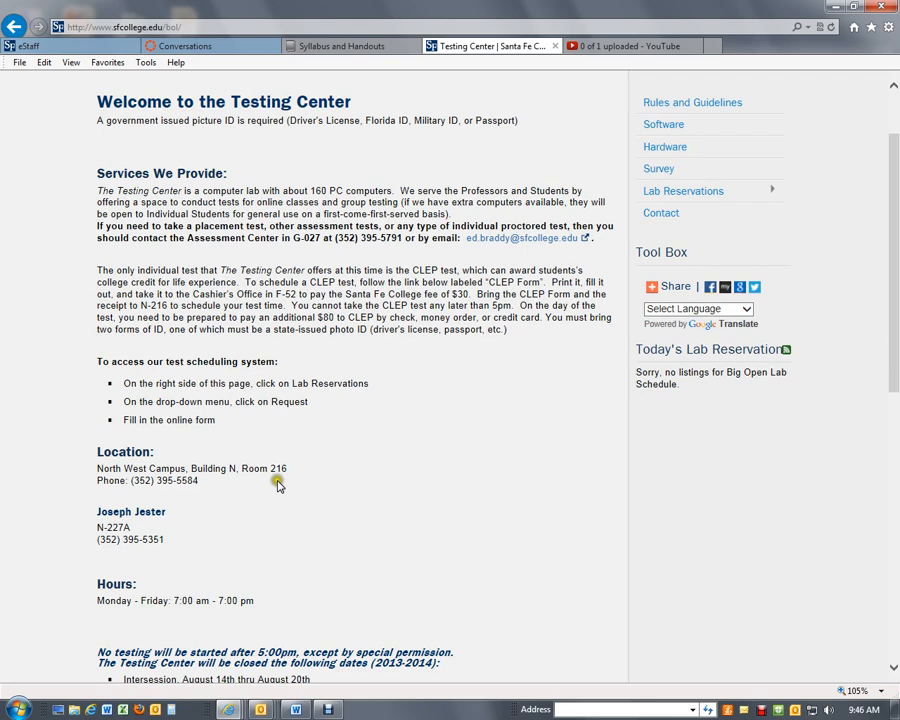
mouse_move(280, 484)
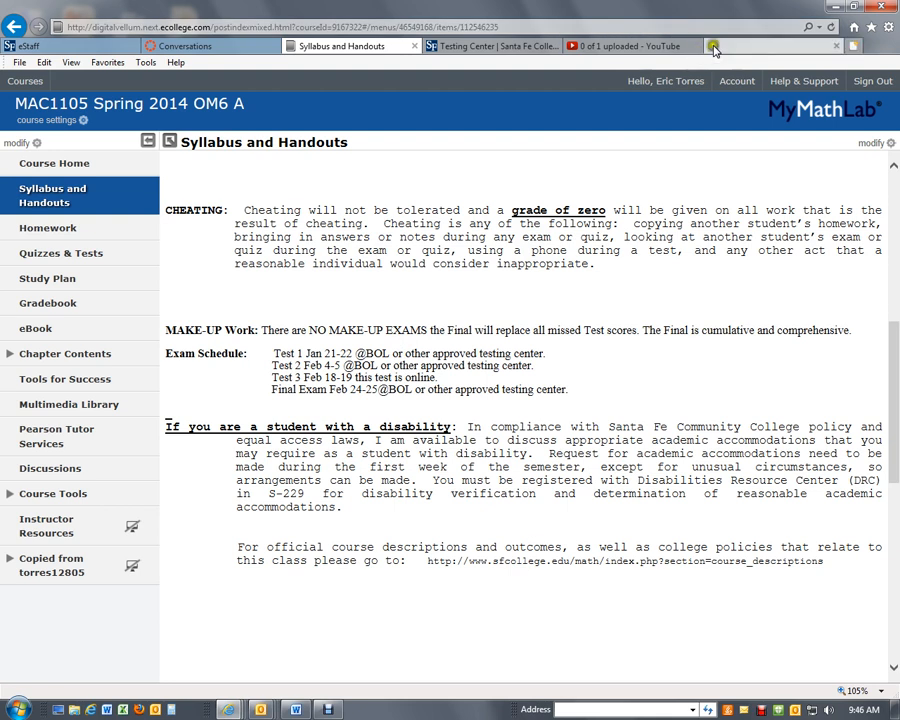
Step: Search 'proctor' in a new tab's address bar to reach proctoru.com
text(proct)
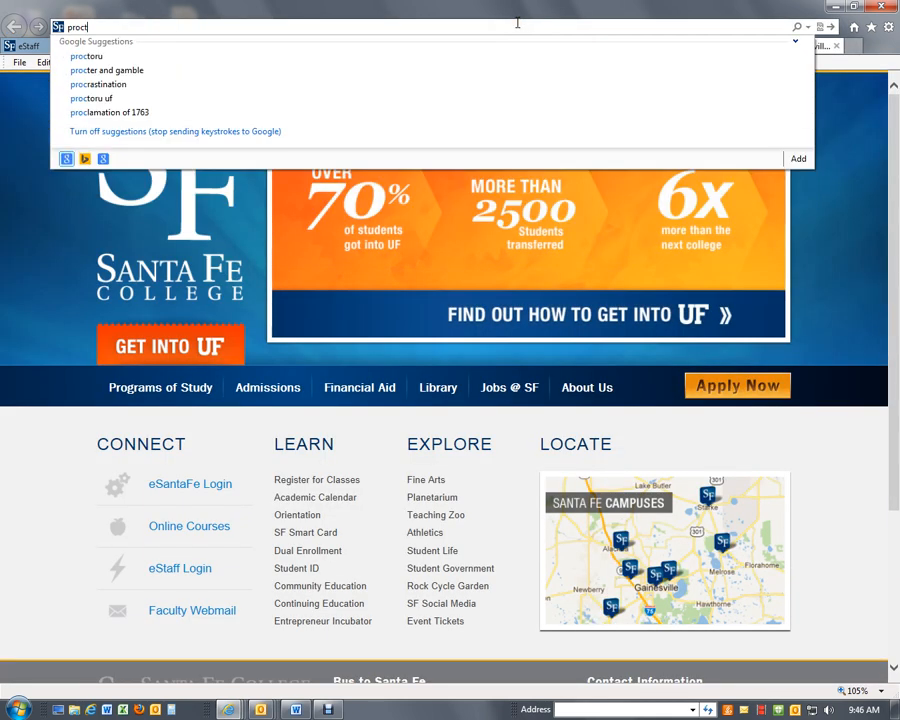
text(oru.com/)
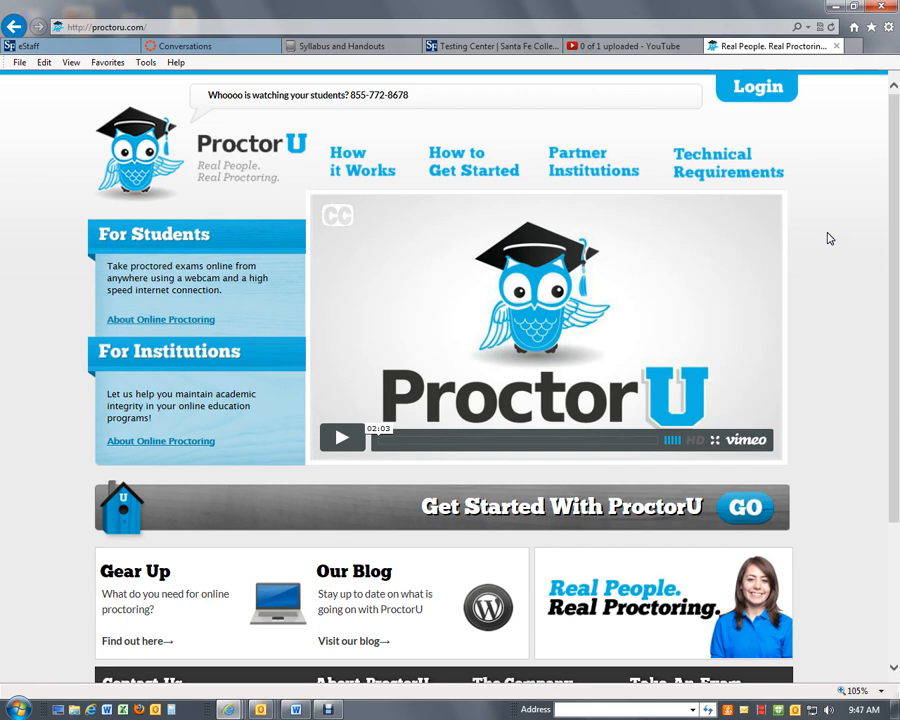
mouse_move(170, 320)
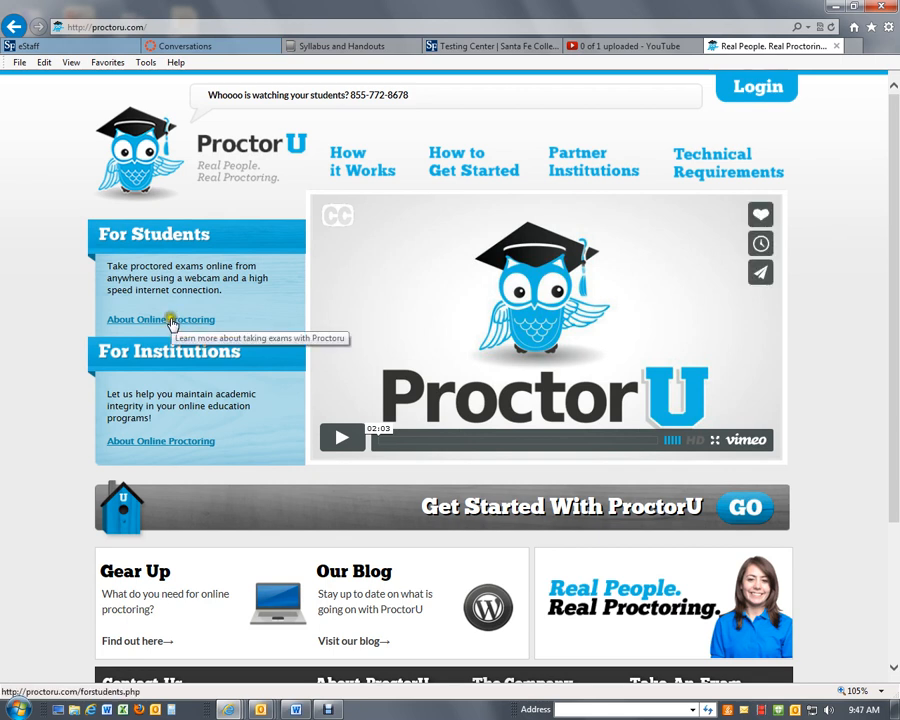
Step: Go to 'About Online Proctoring' in the For Students box to see how home exams work
click(160, 320)
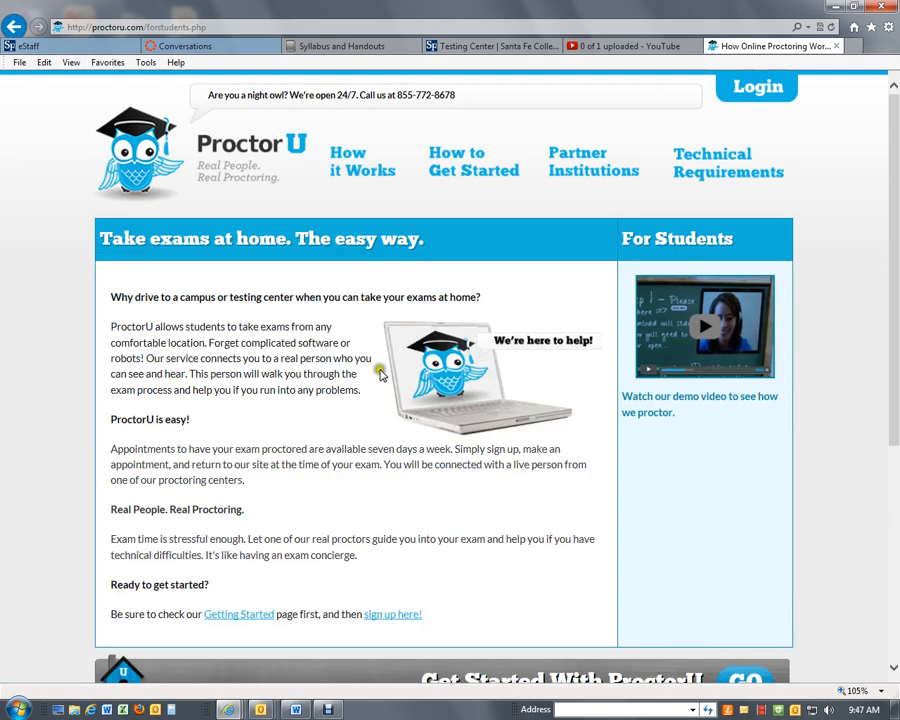